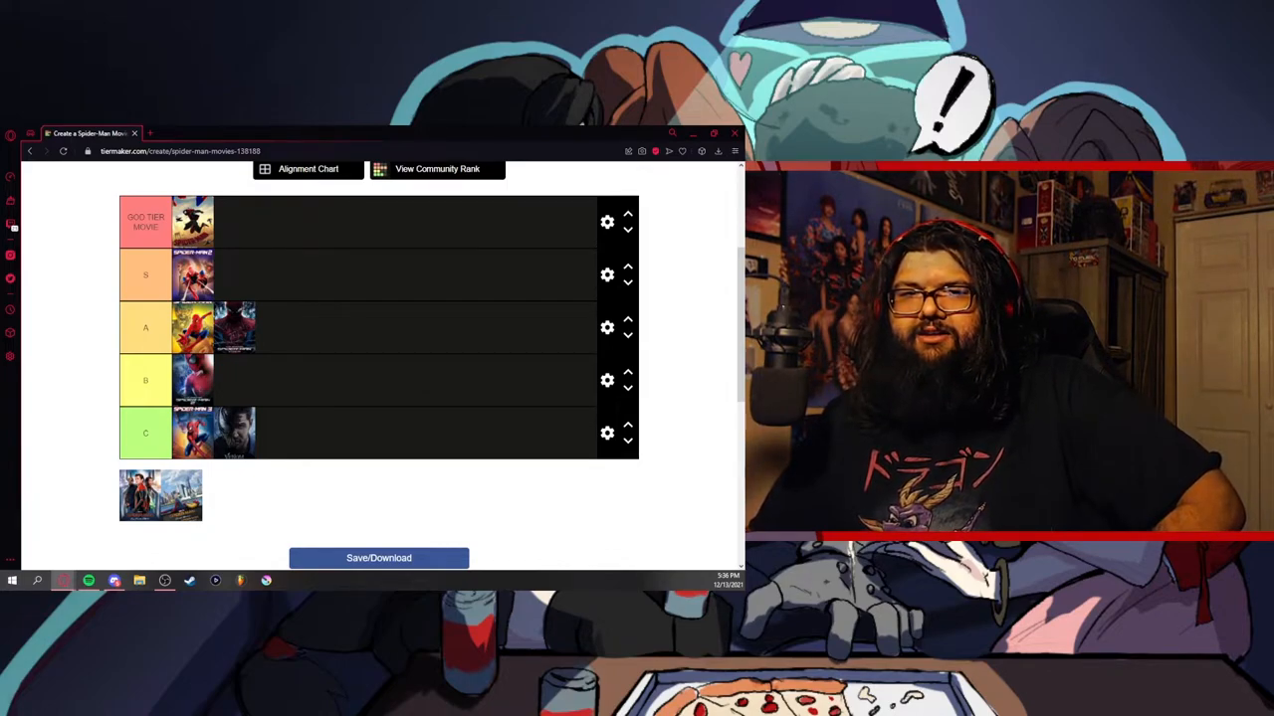
Move one of the two remaining unranked Spider-Man posters into the A tier row.
left_click_drag(159, 493, 298, 339)
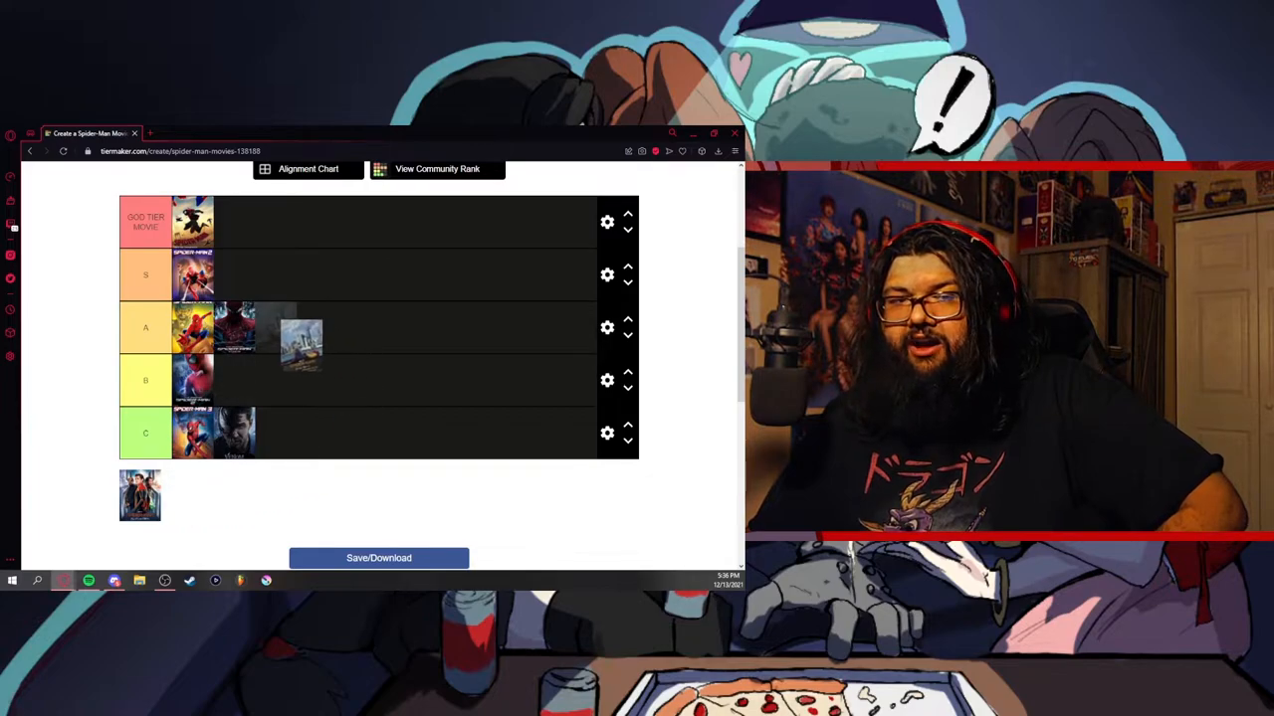